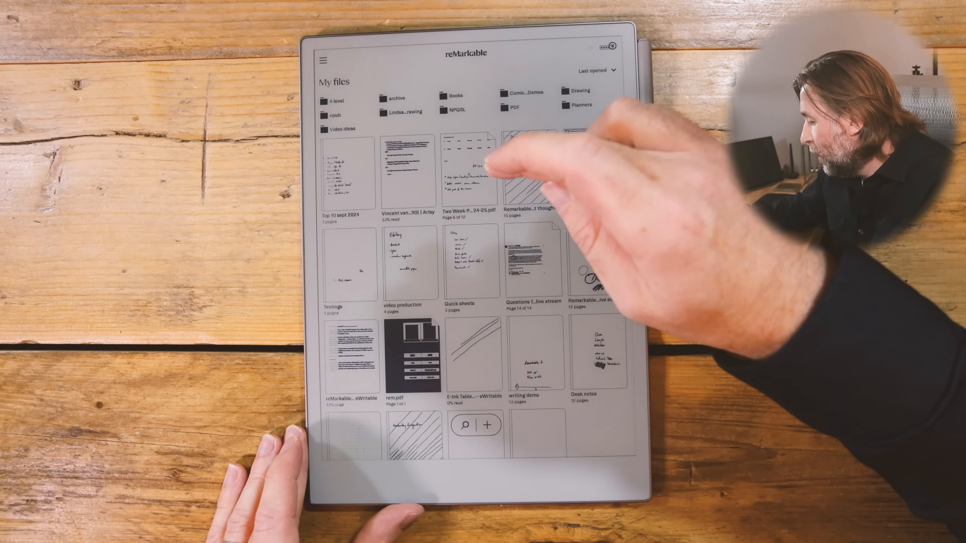
Open the handwritten day-planner notebook from My files.
click(471, 170)
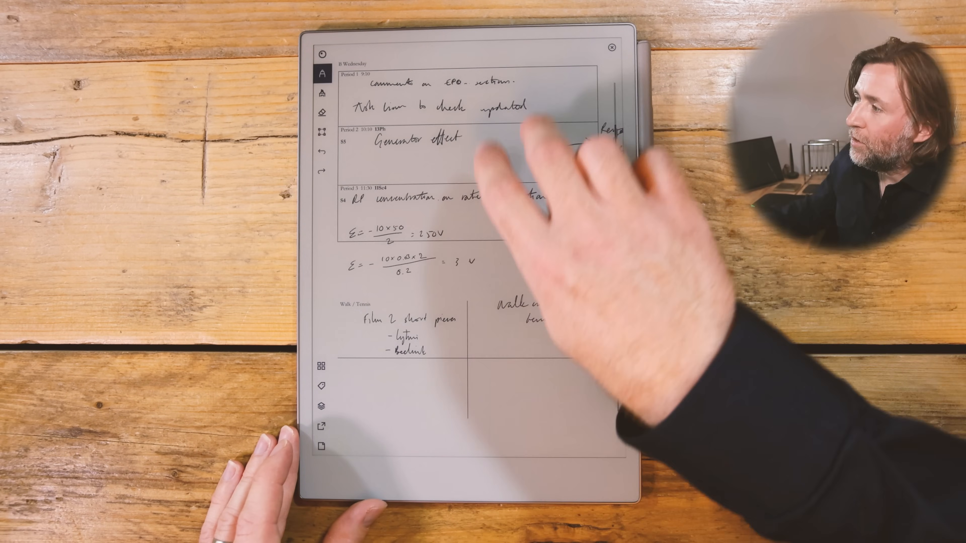
Scroll up through the planner page before leaving for the Drawing folder.
scroll(up, 3)
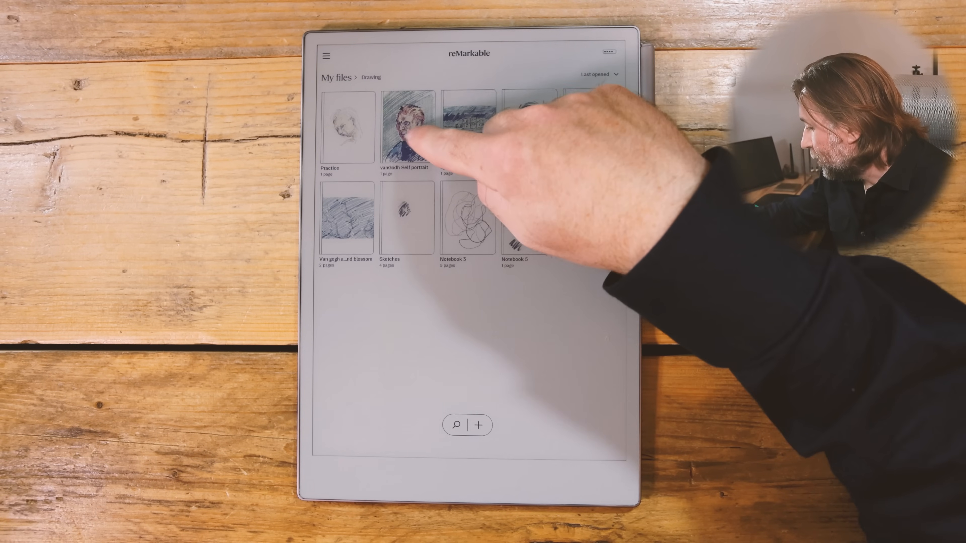
Return from the Drawing folder to the root of My files via the breadcrumb.
click(407, 126)
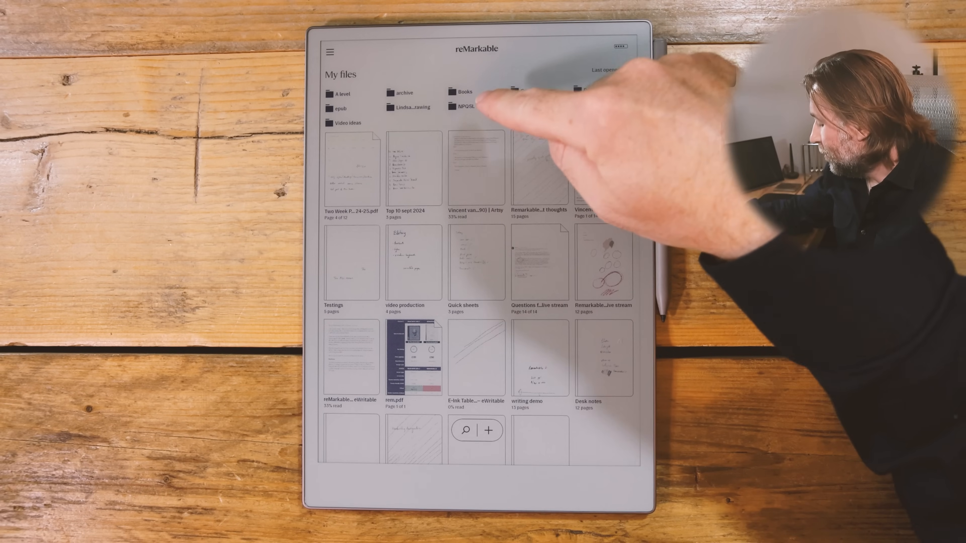
Open the Top 10 sept 2024 ranking notebook from the file list.
click(409, 107)
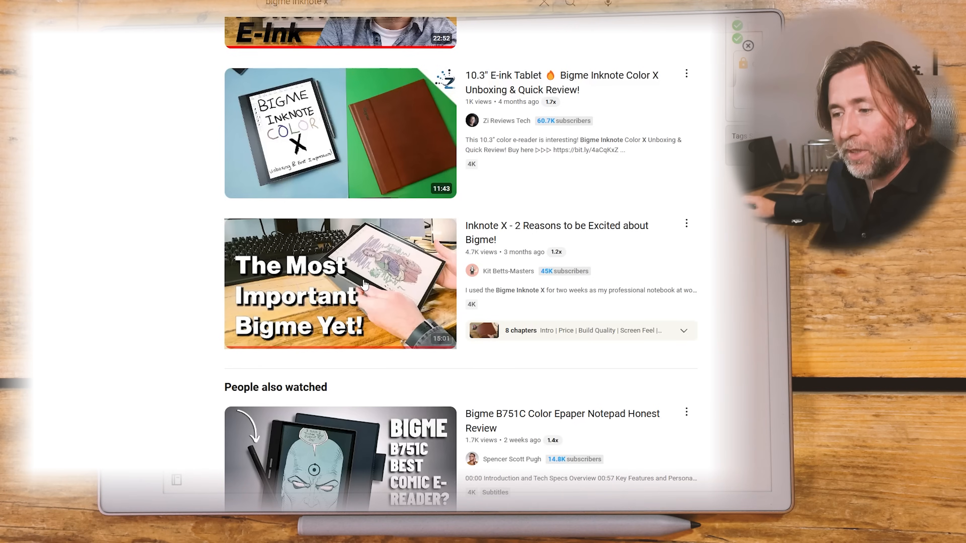
Browse the YouTube results for Bigme Inknote X review videos.
click(339, 283)
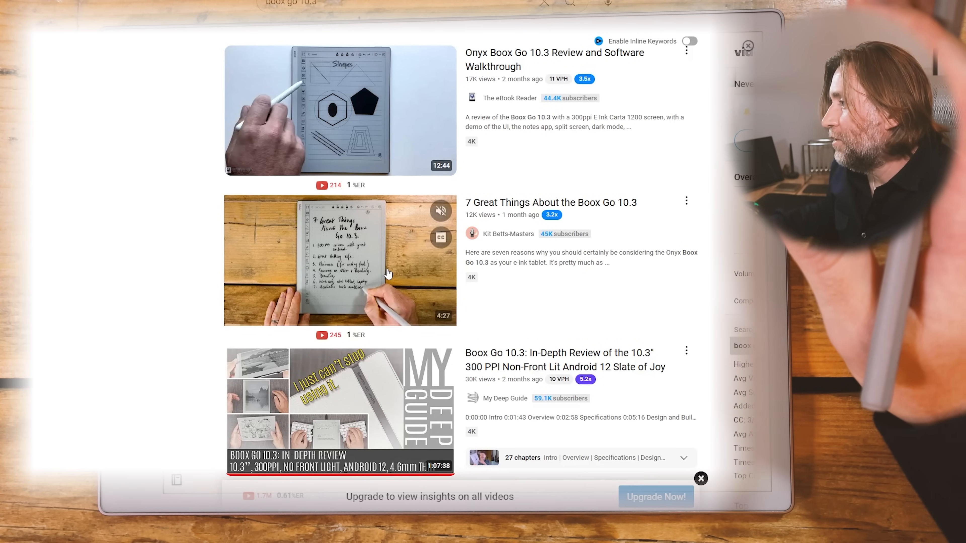
Open the '7 Great Things About the Boox Go 10.3' video from the results.
click(340, 260)
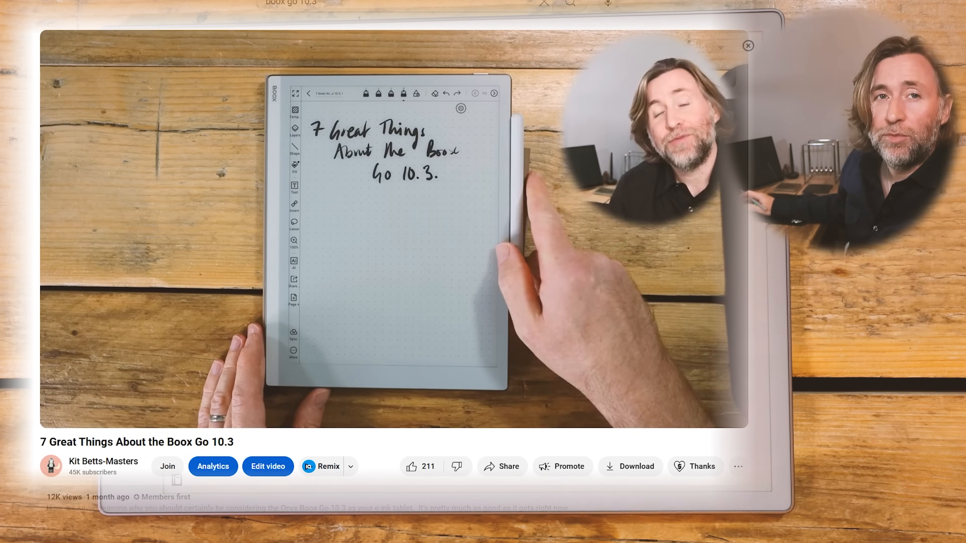
Watch the Boox Go 10.3 video before returning to the handwritten ranking.
click(394, 230)
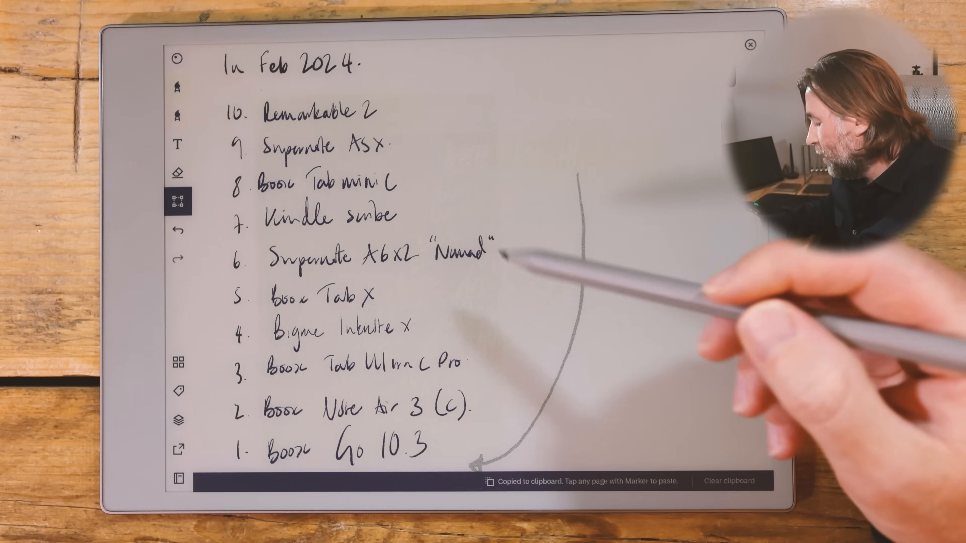
Switch to the eraser after drawing the curved arrow toward number 1.
click(179, 170)
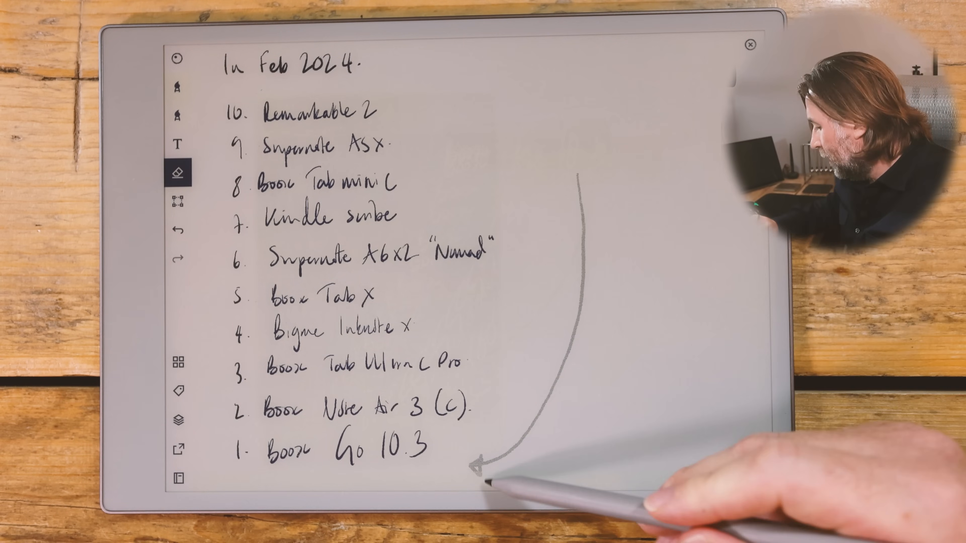
mouse_move(591, 234)
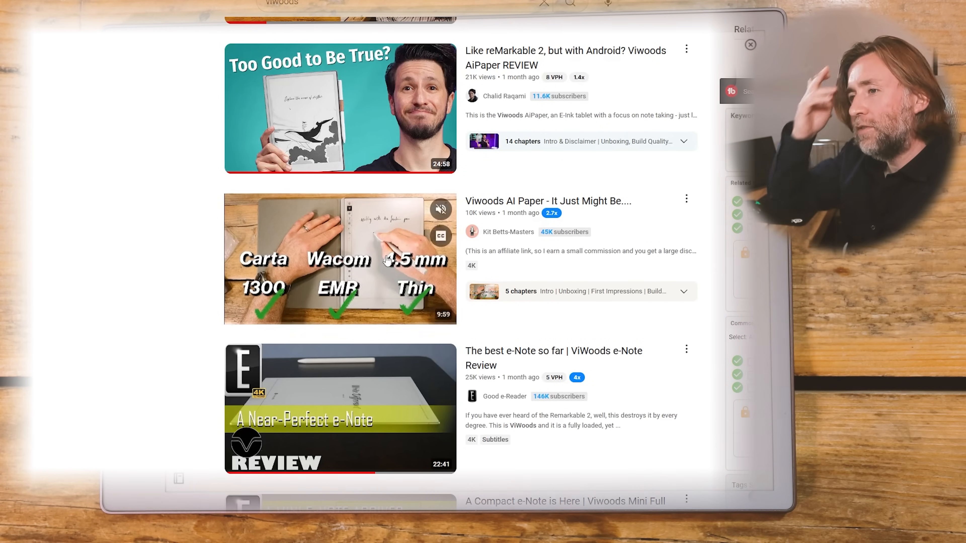
Browse the YouTube results for Viwoods review videos.
click(340, 259)
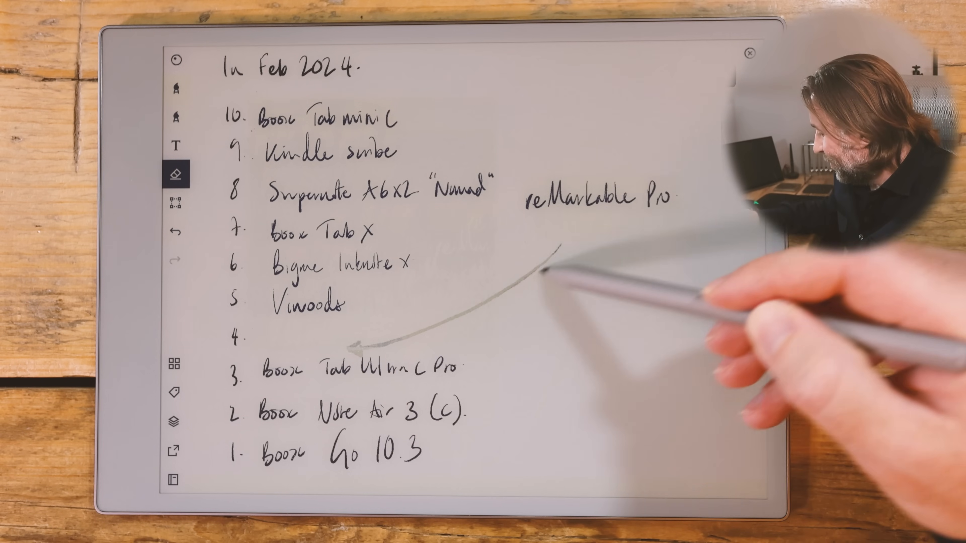
Erase the guide arrow toward slot 4 and return to the paintbrush settings.
click(177, 205)
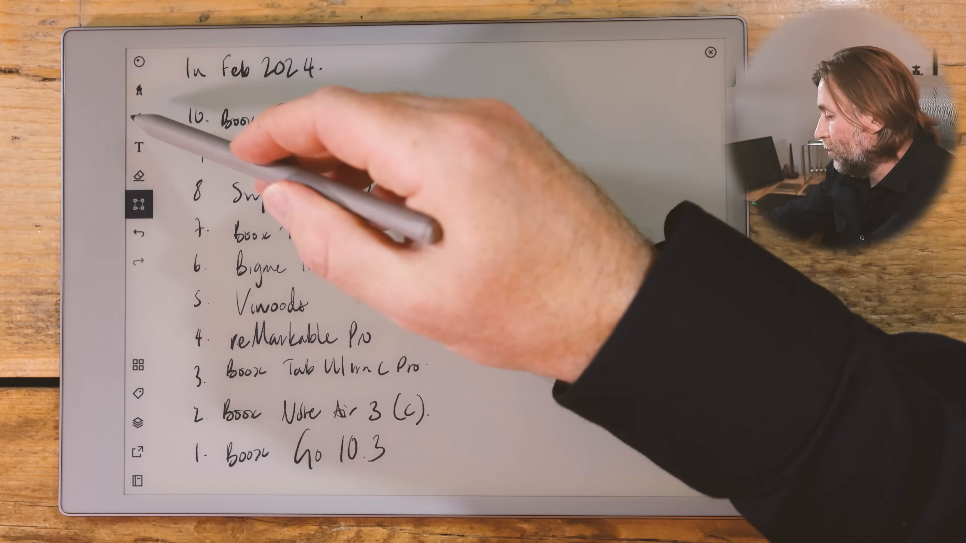
click(140, 118)
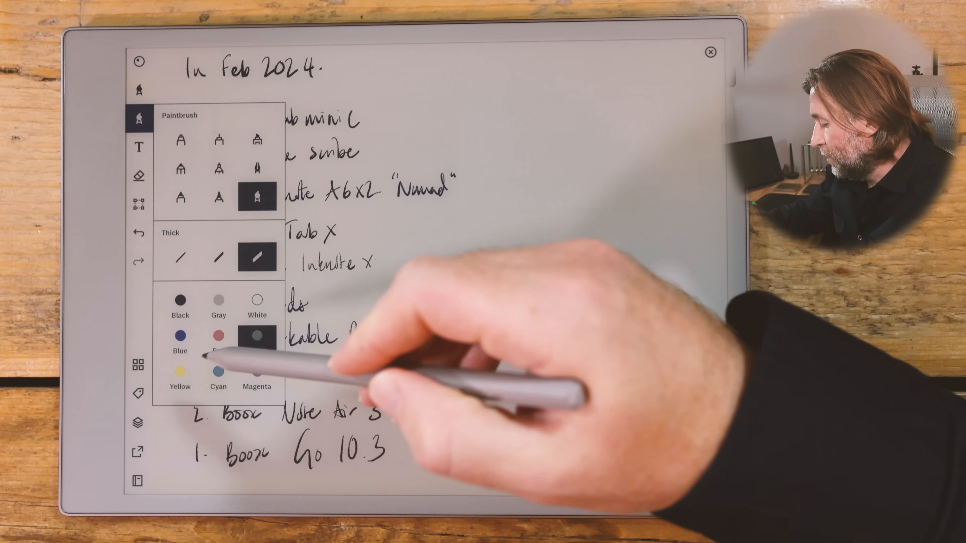